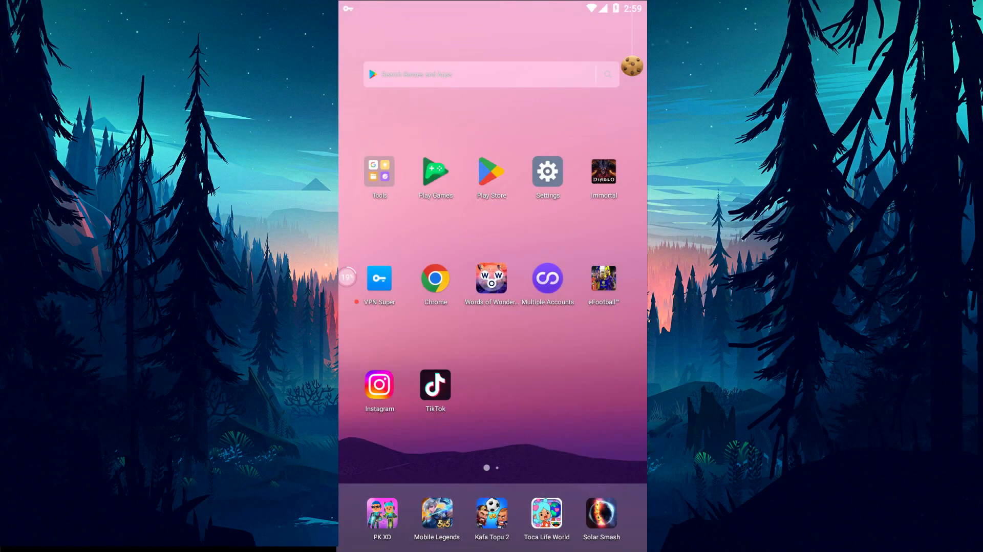
- Visit the Instagram website in the Chrome browser from the address suggestions
{"action": "left_click", "coordinate": [378, 385]}
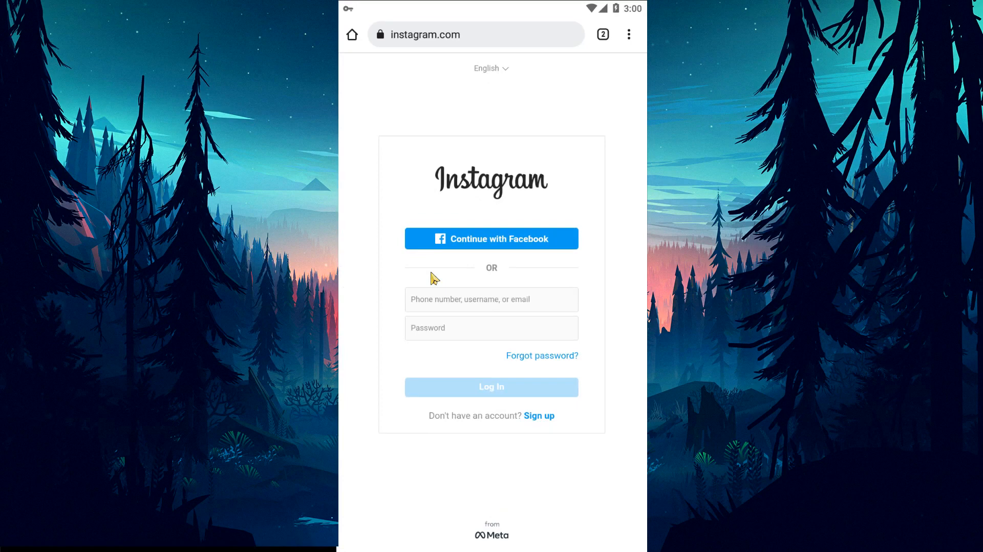
{"action": "mouse_move", "coordinate": [469, 41]}
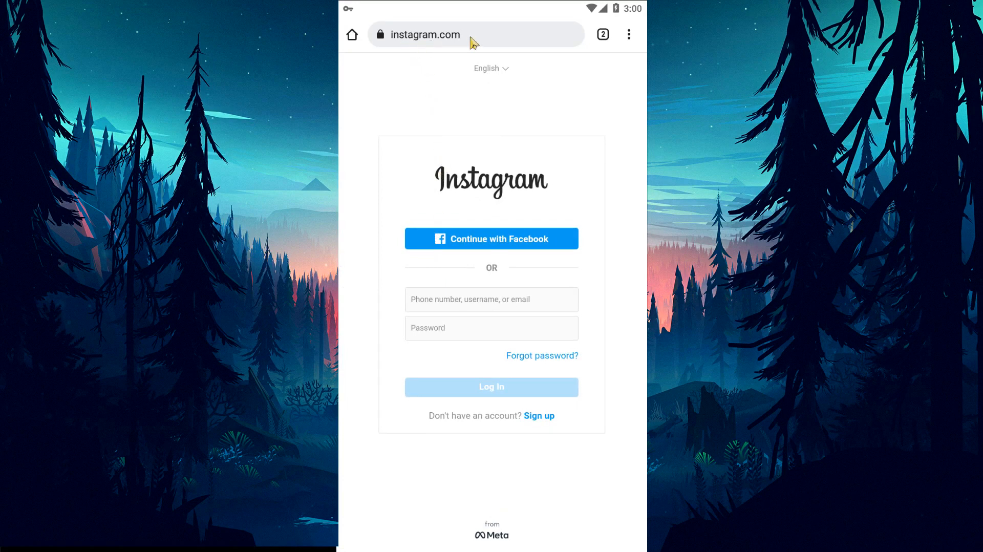
{"action": "left_click", "coordinate": [465, 35]}
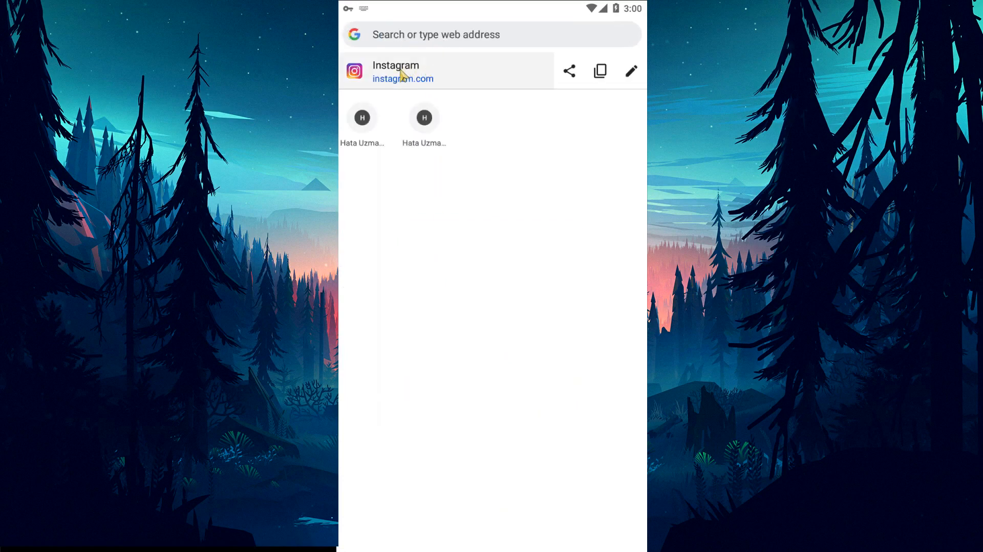
{"action": "left_click", "coordinate": [460, 35]}
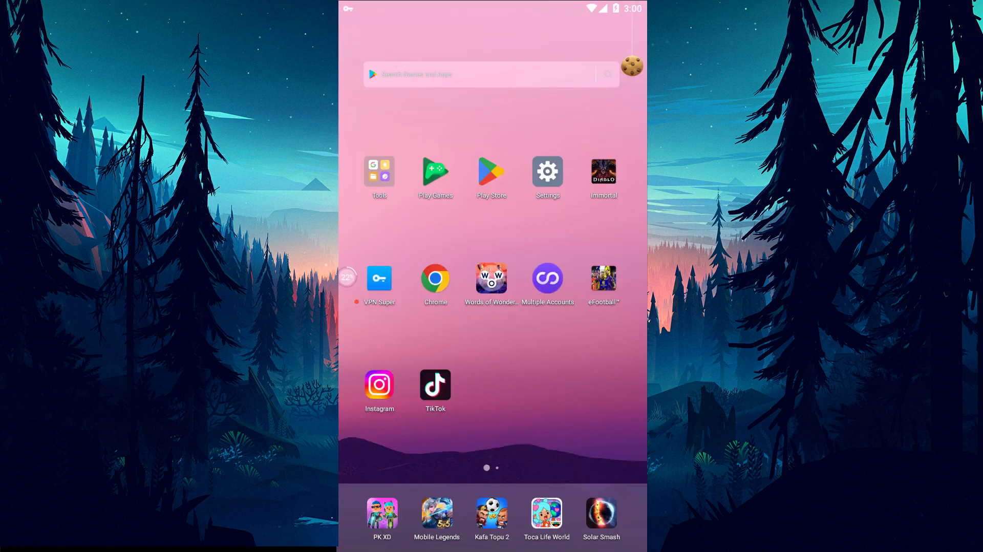
- Launch the Instagram app from the home screen to its login screen
{"action": "left_click", "coordinate": [379, 385]}
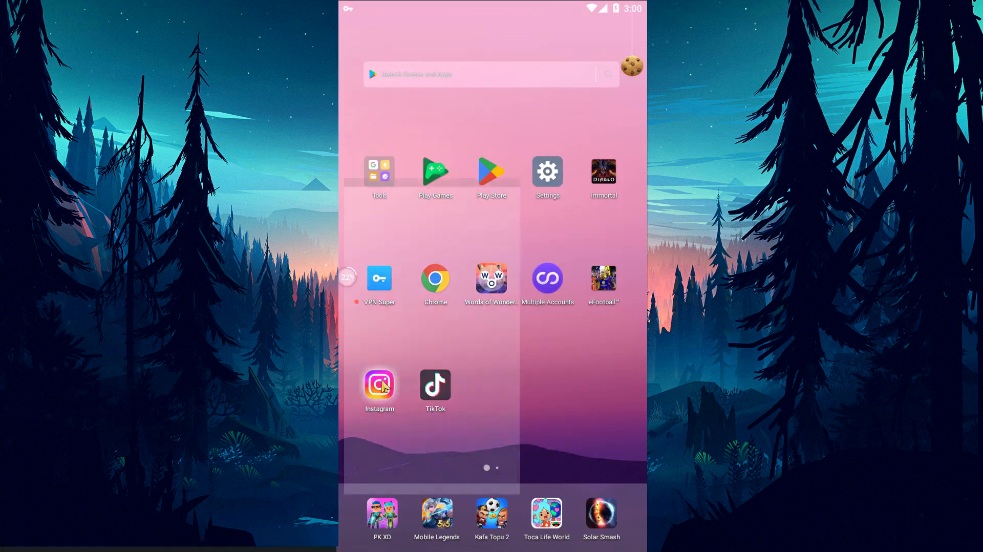
{"action": "left_click", "coordinate": [379, 384]}
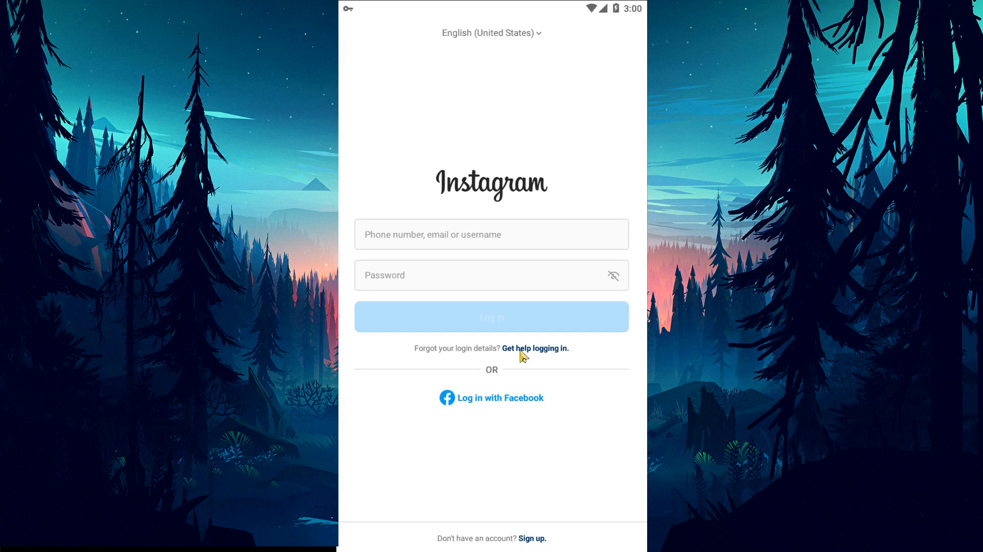
{"action": "left_click", "coordinate": [535, 348]}
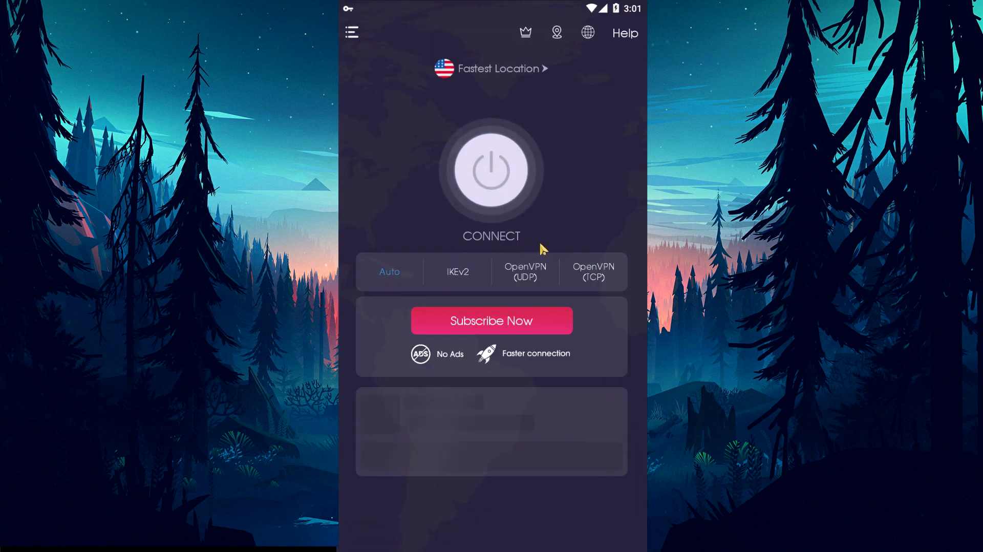
{"action": "mouse_move", "coordinate": [506, 209]}
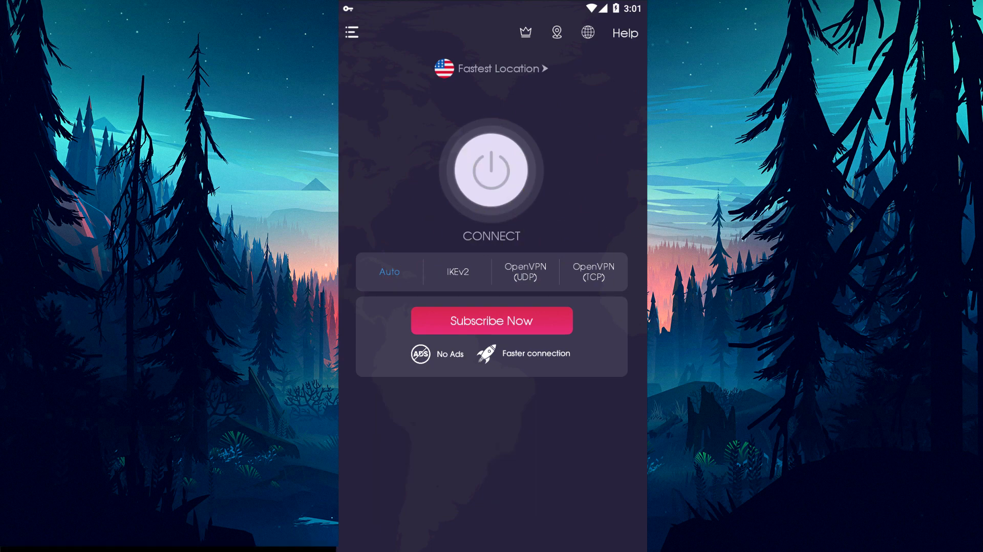
- Leave VPN Super unconnected and return to the home screen
{"action": "key", "text": "HOME"}
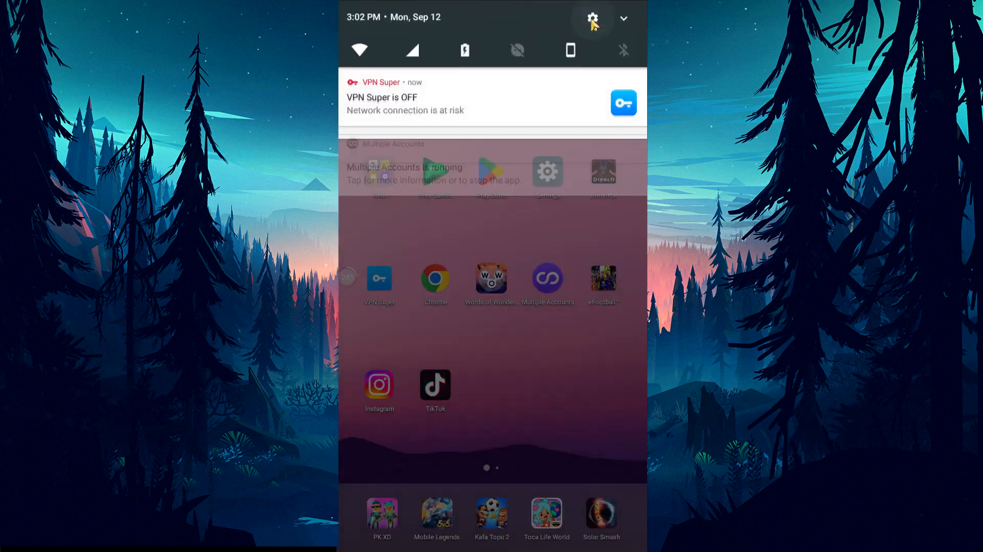
- Reach Instagram's app info page through Settings > Apps
{"action": "left_click", "coordinate": [593, 16]}
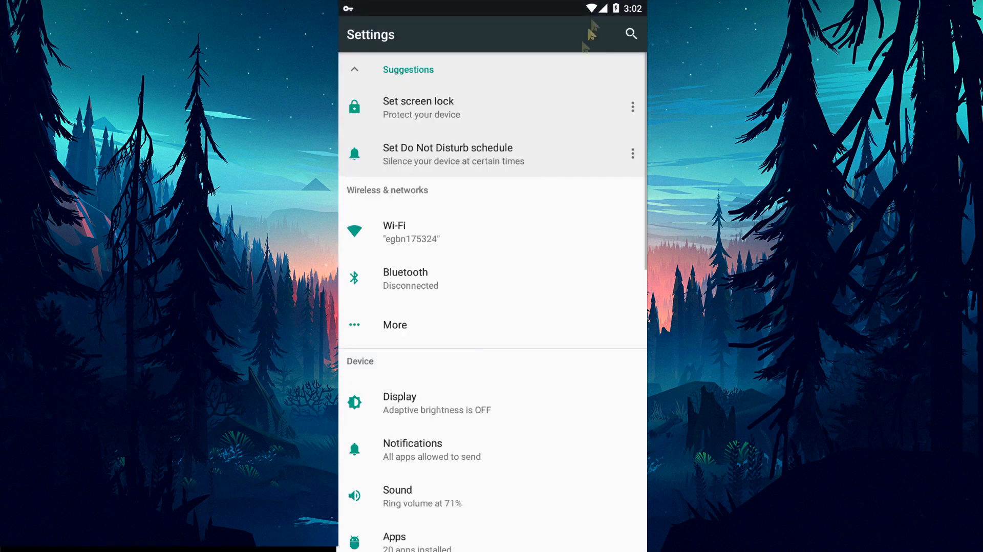
{"action": "left_click", "coordinate": [395, 536]}
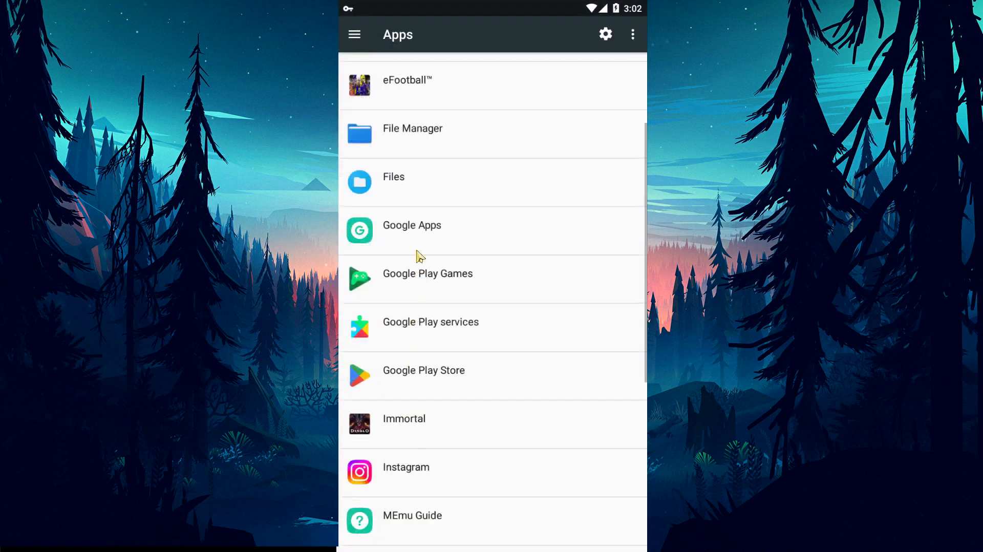
{"action": "scroll", "scroll_direction": "down", "scroll_amount": 3}
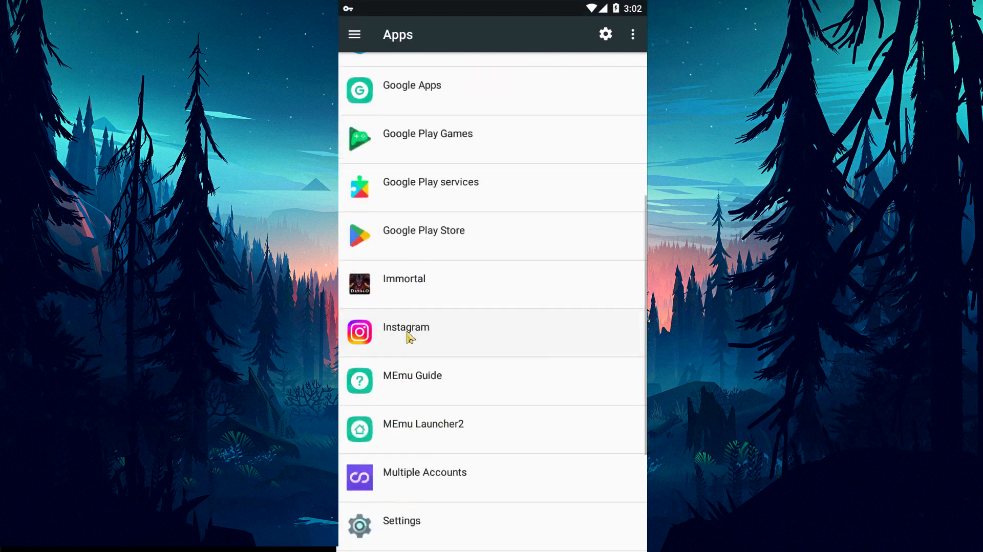
{"action": "left_click", "coordinate": [405, 332]}
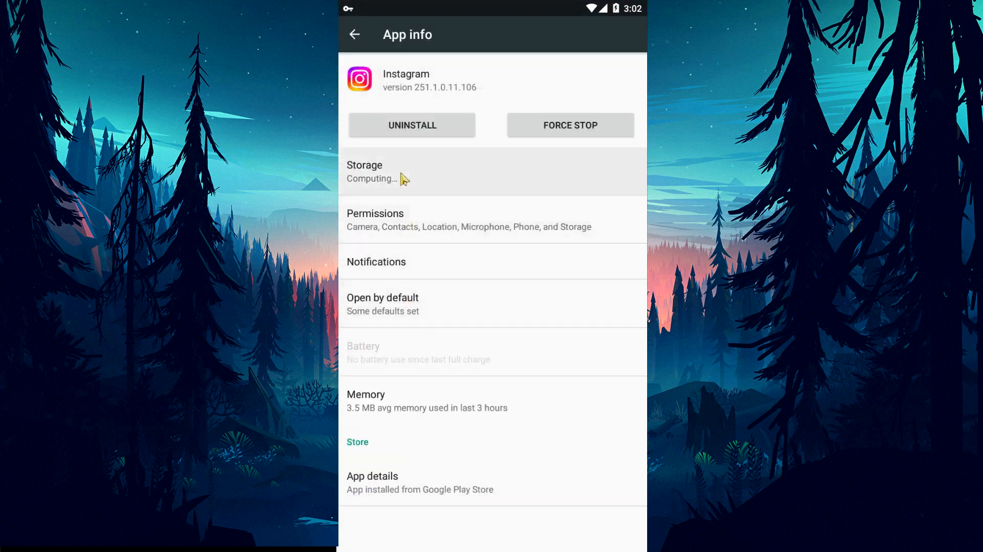
- Clear Instagram's stored data in Storage and return to its app info
{"action": "left_click", "coordinate": [385, 172]}
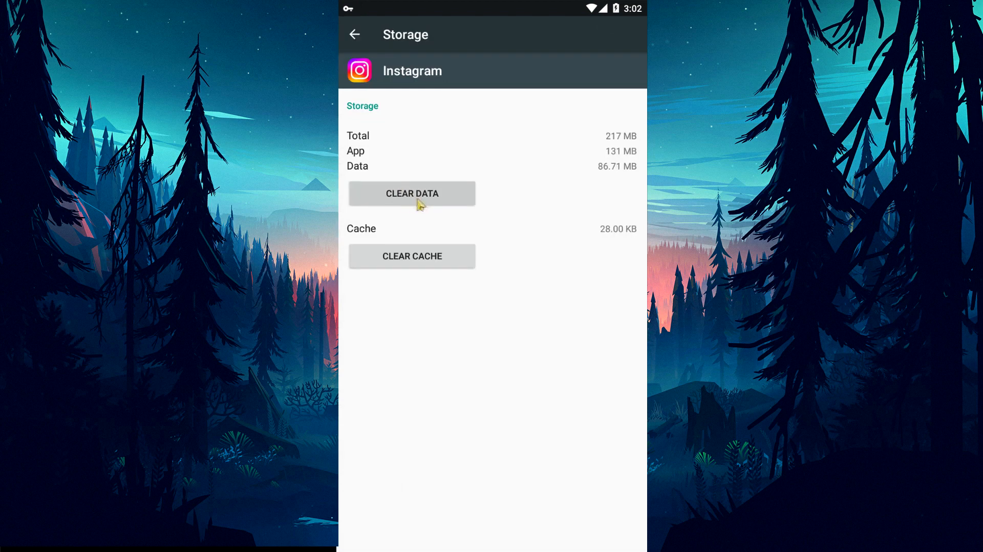
{"action": "left_click", "coordinate": [411, 193]}
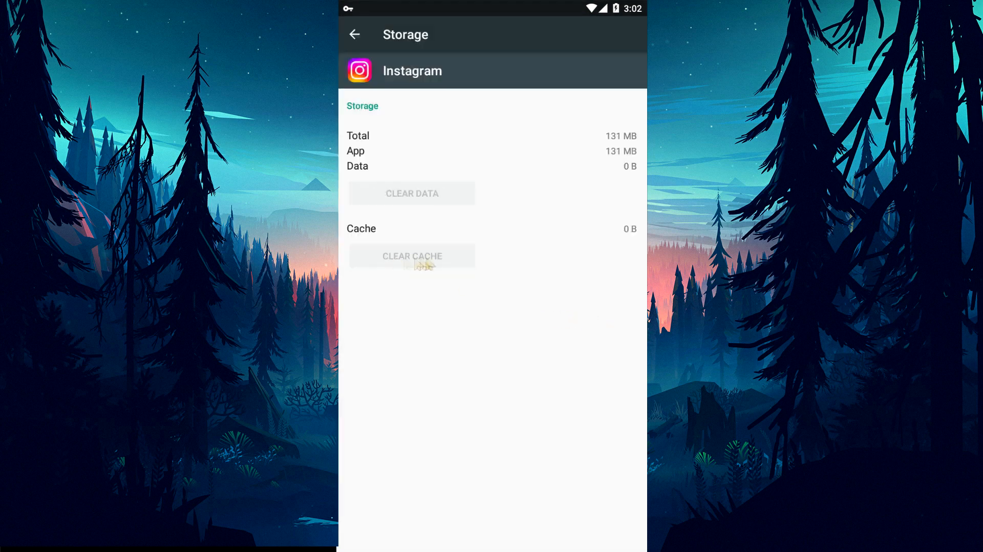
{"action": "left_click", "coordinate": [355, 34]}
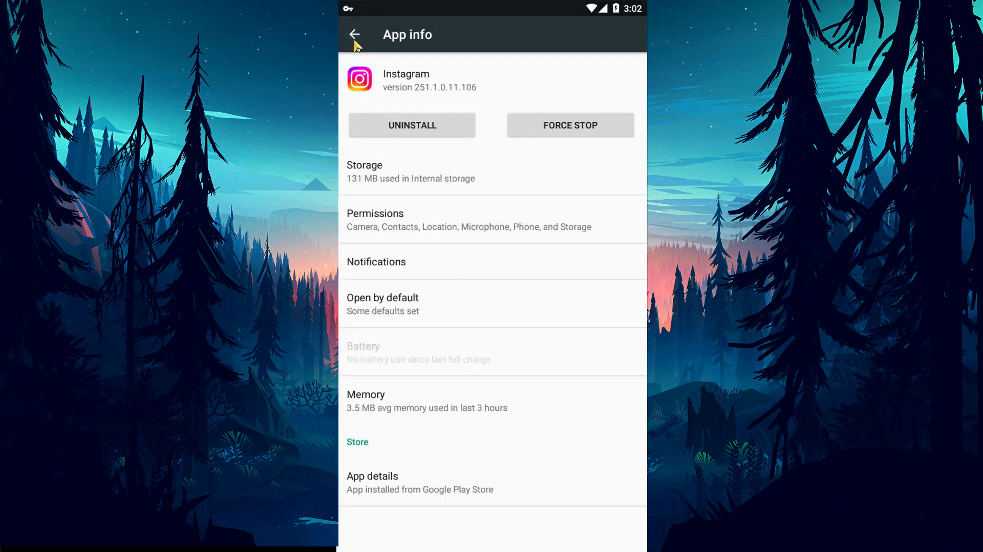
{"action": "mouse_move", "coordinate": [411, 214]}
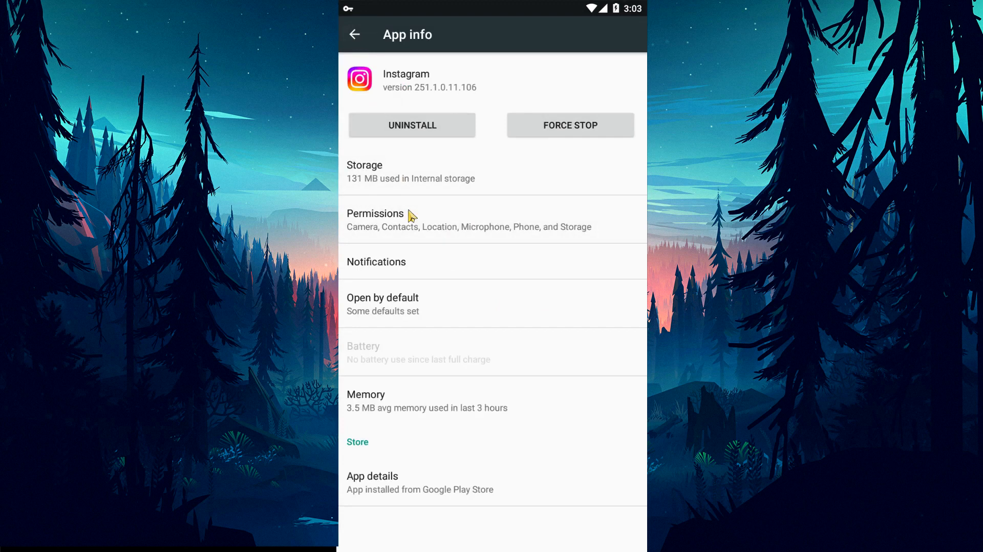
- Review Instagram's permissions, confirming they are all granted
{"action": "left_click", "coordinate": [375, 214]}
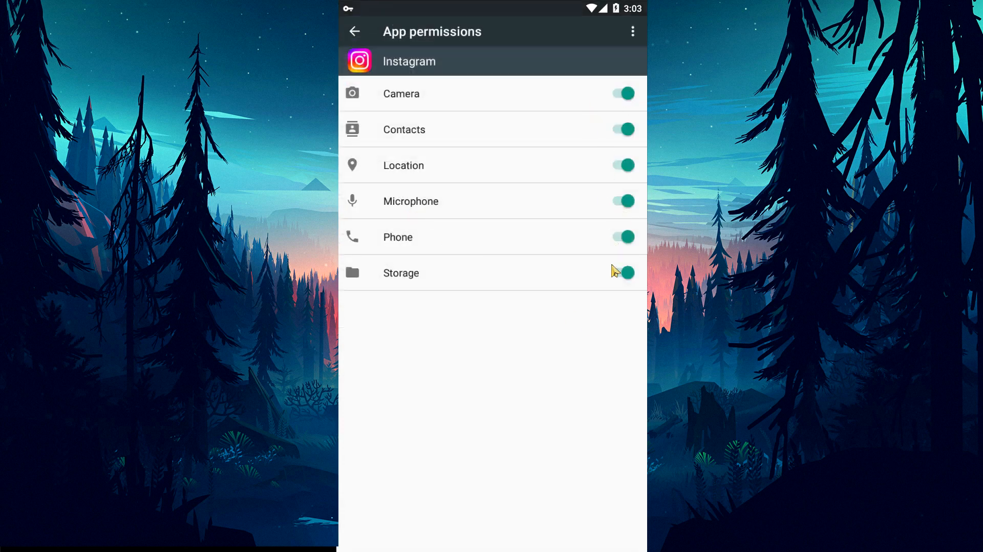
{"action": "left_click", "coordinate": [626, 273]}
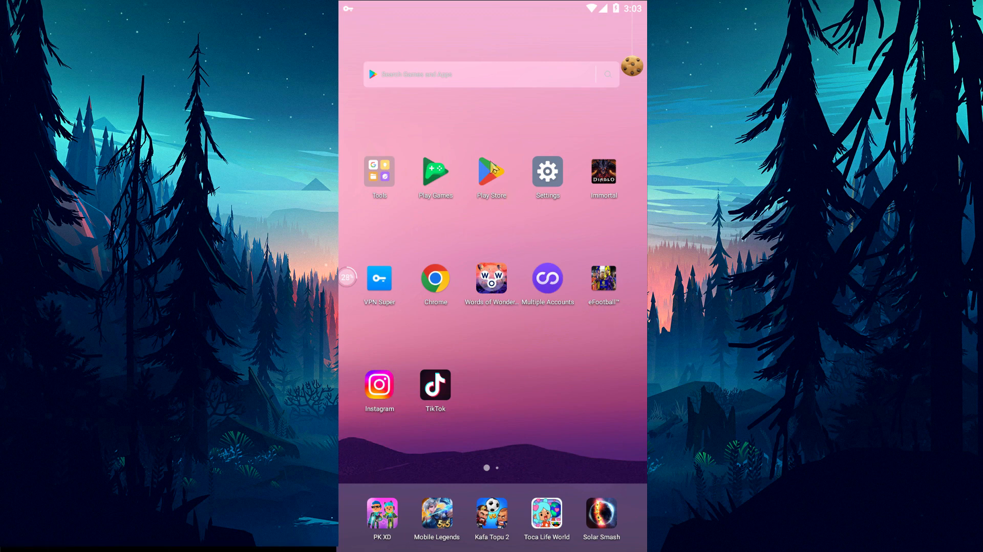
- Search Play Store for 'insta' and open Instagram's store page
{"action": "left_click", "coordinate": [491, 172]}
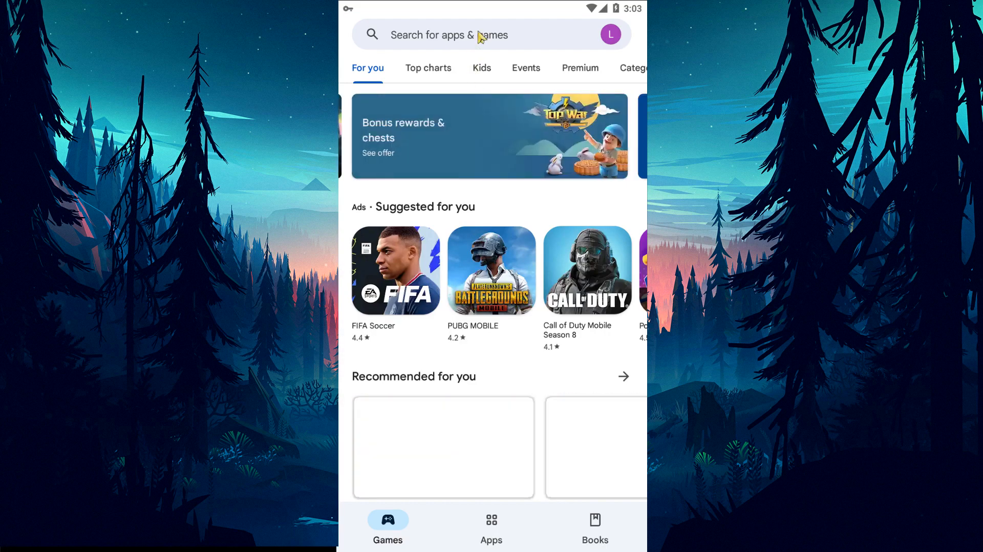
{"action": "type", "text": "insta"}
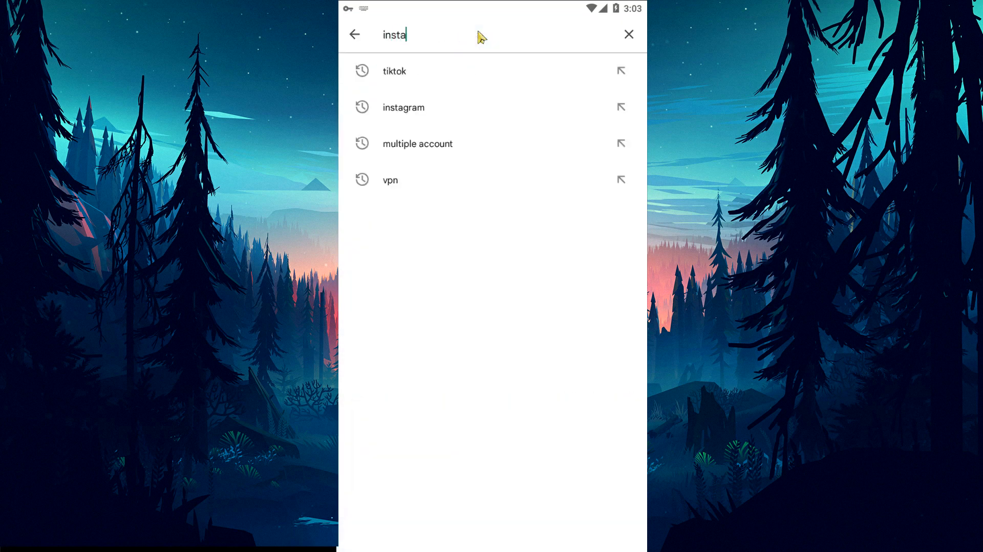
{"action": "left_click", "coordinate": [404, 107]}
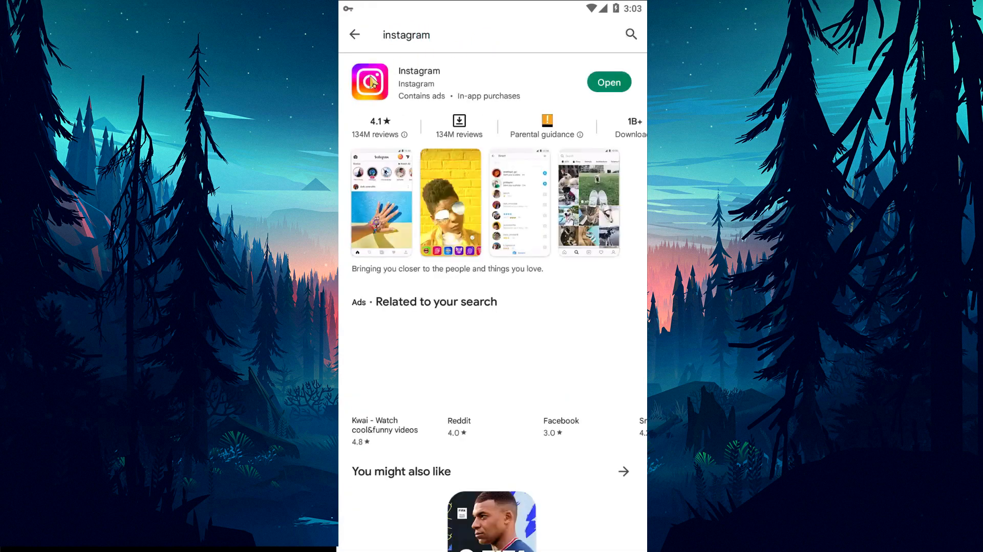
{"action": "left_click", "coordinate": [368, 82]}
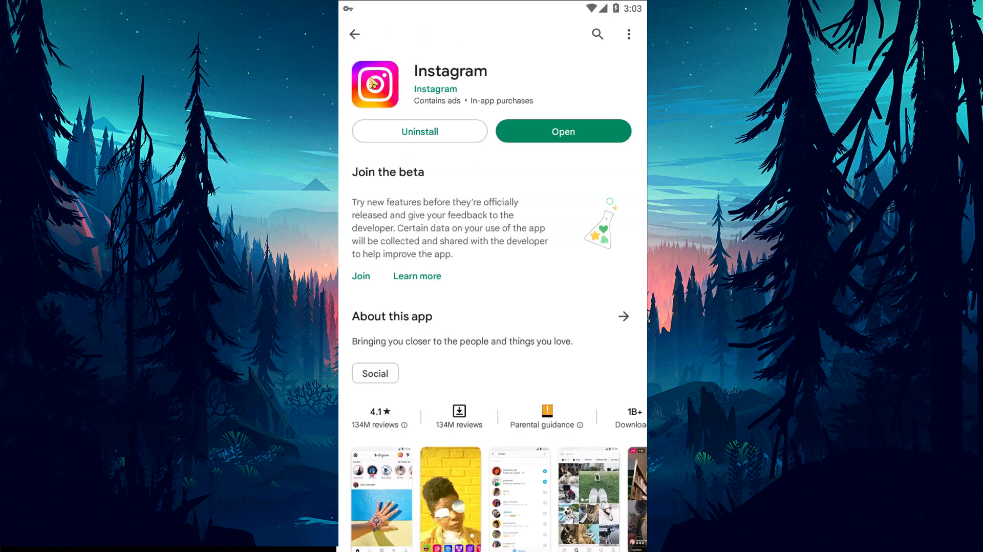
- Start uninstalling Instagram, then cancel the prompt to keep it installed
{"action": "scroll", "scroll_direction": "down", "scroll_amount": 3}
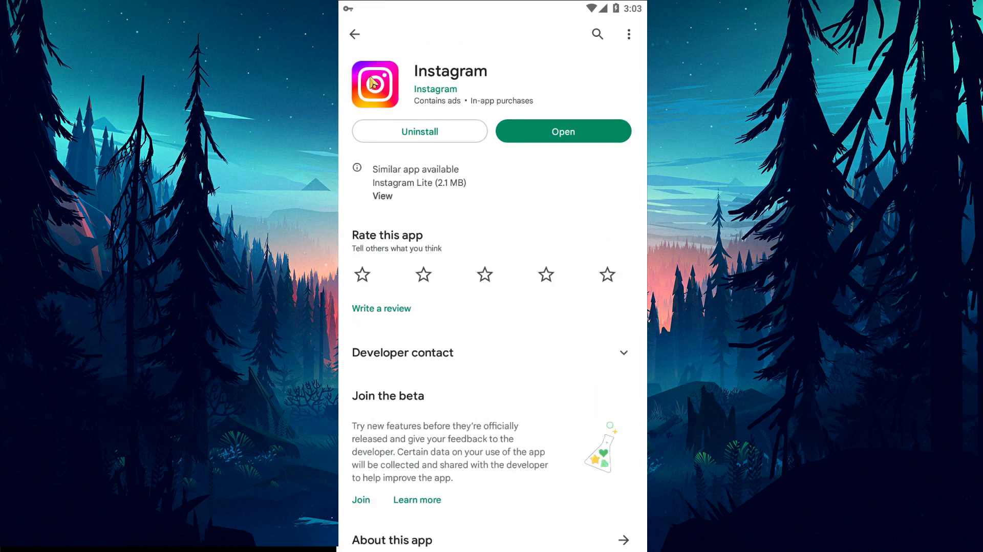
{"action": "left_click", "coordinate": [419, 131]}
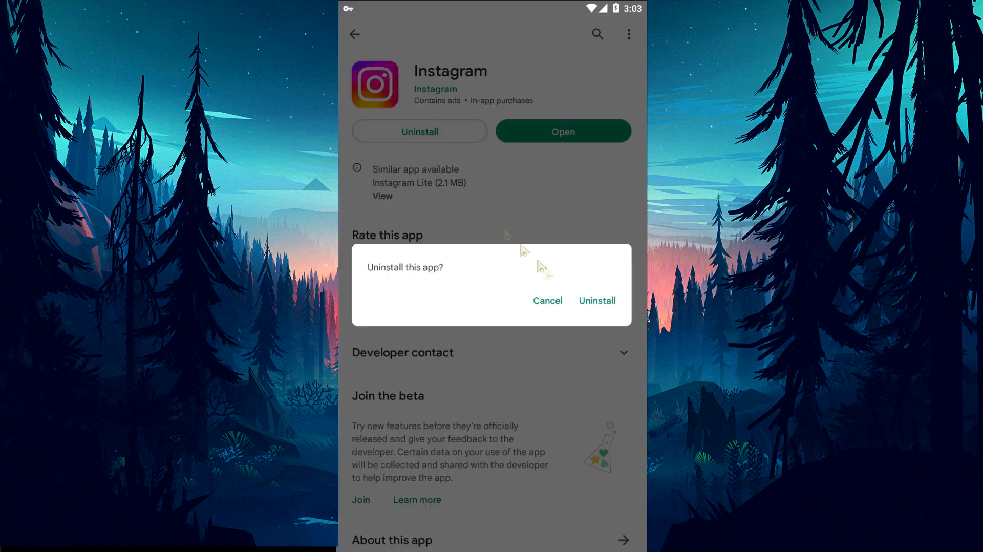
{"action": "mouse_move", "coordinate": [569, 309]}
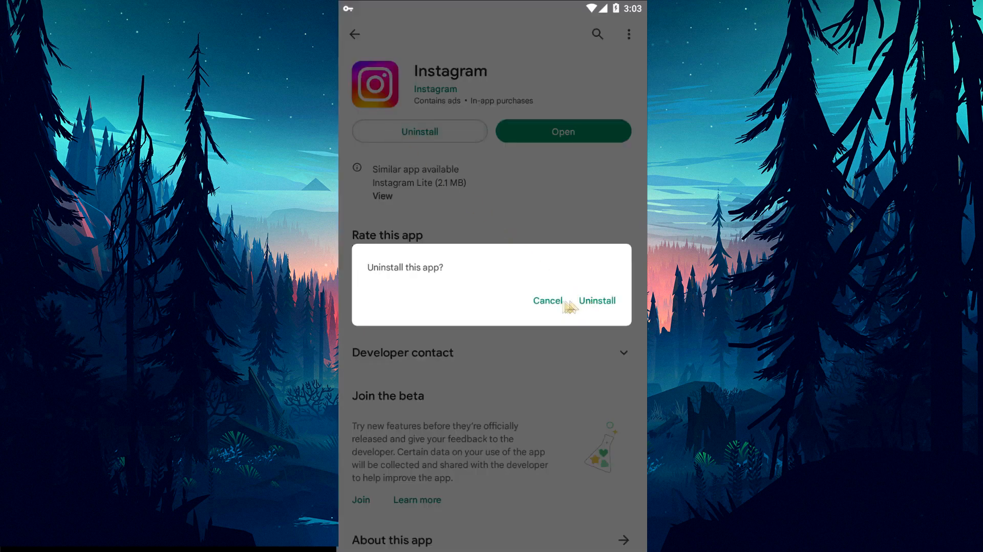
{"action": "left_click", "coordinate": [546, 301]}
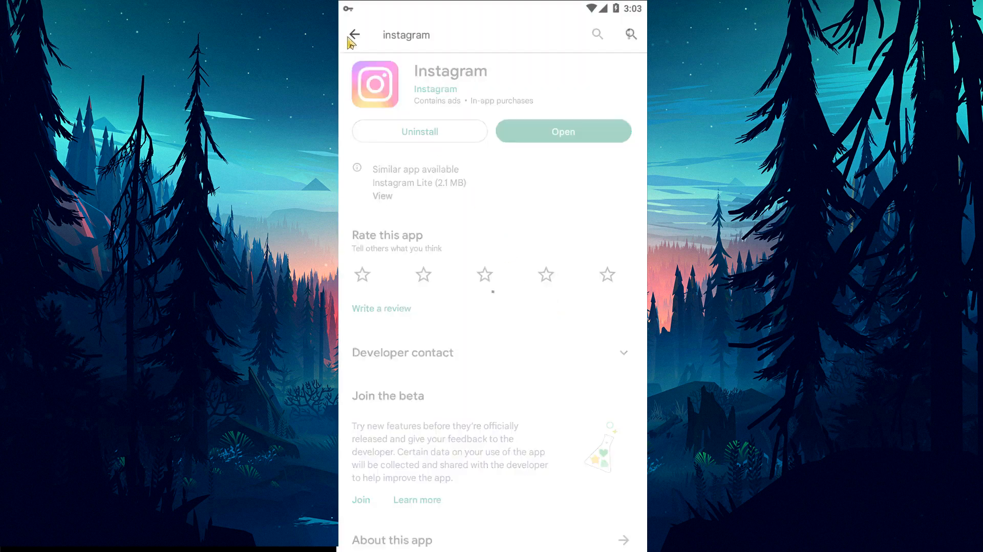
- Search for the multiple account app, view Multiple Accounts: Dual Space, and return home
{"action": "left_click", "coordinate": [426, 35]}
{"action": "type", "text": "M"}
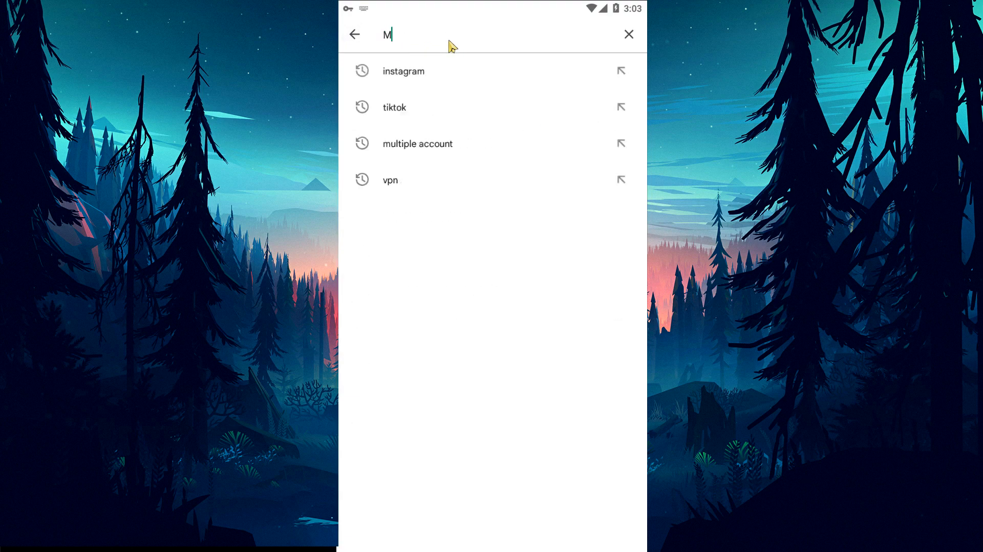
{"action": "left_click", "coordinate": [418, 144]}
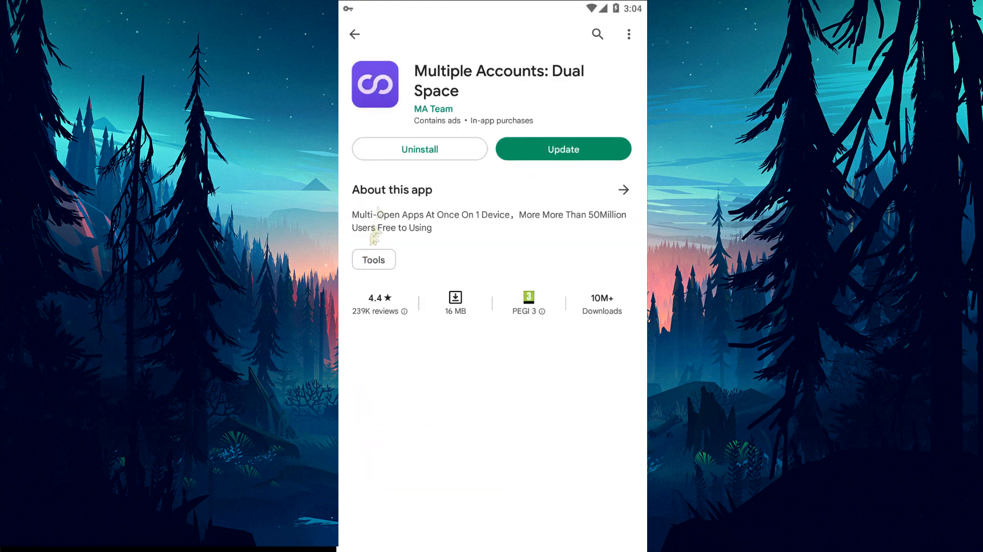
{"action": "left_click", "coordinate": [356, 34]}
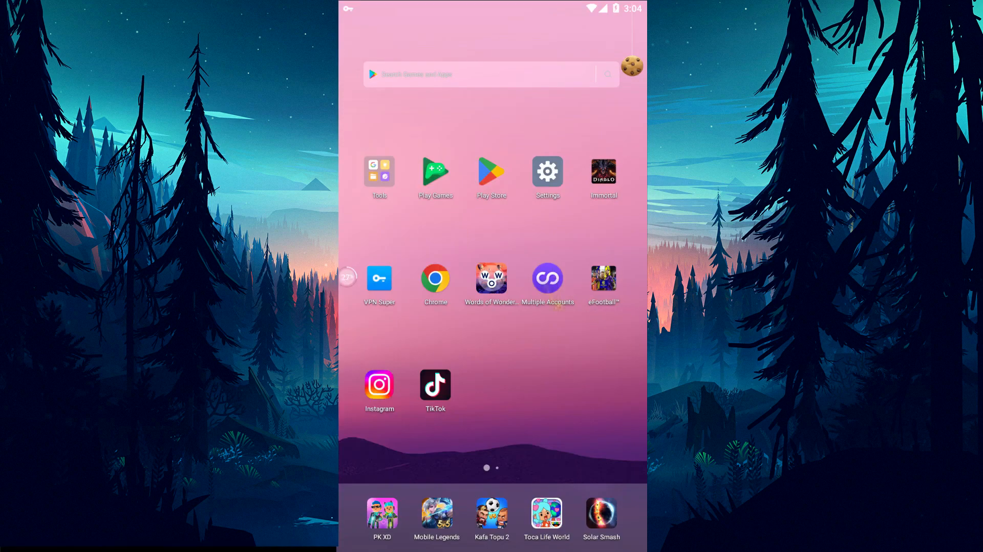
- Launch Multiple Accounts and add Instagram as a cloned app
{"action": "left_click", "coordinate": [547, 279]}
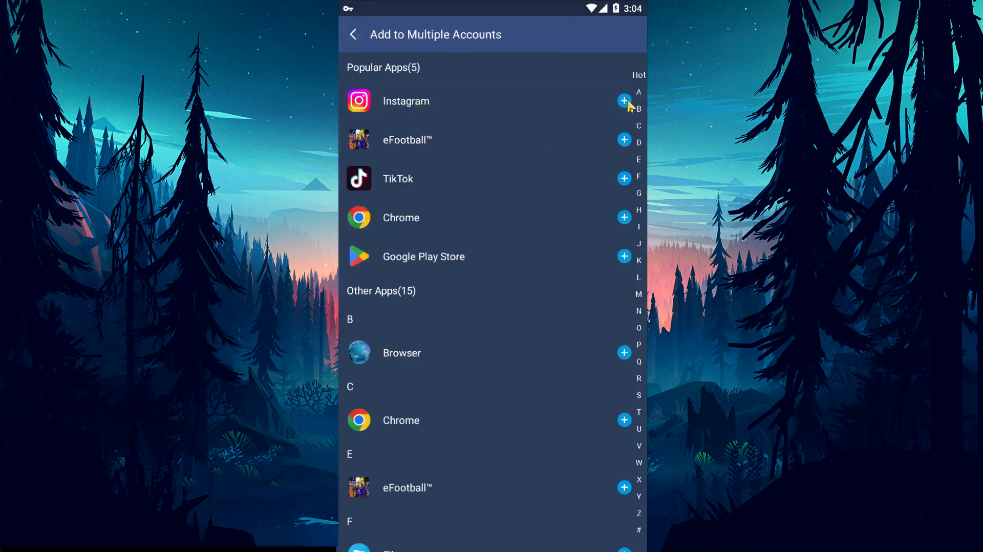
{"action": "left_click", "coordinate": [622, 100]}
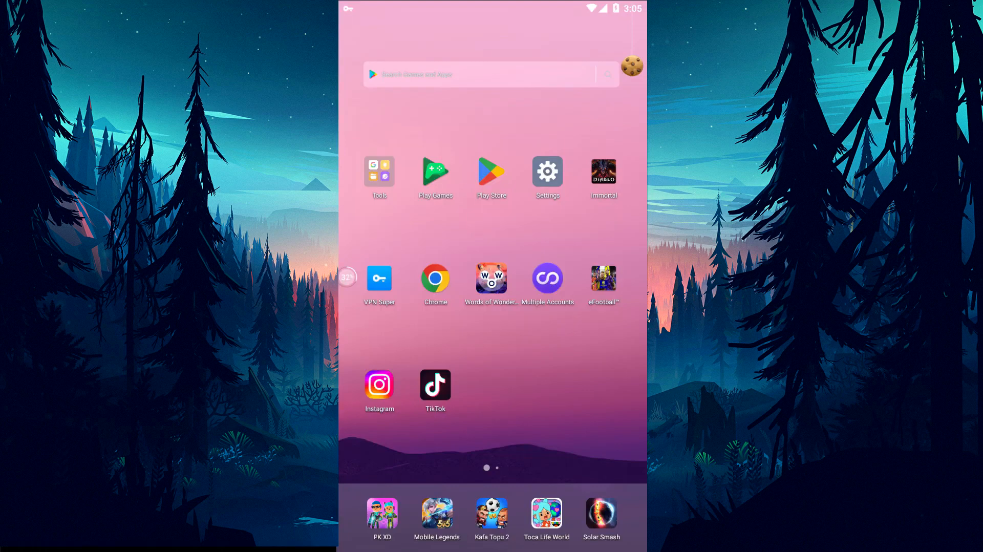
- Start a new thread on the Hata Uzmanı forum in Chrome
{"action": "left_click", "coordinate": [379, 385]}
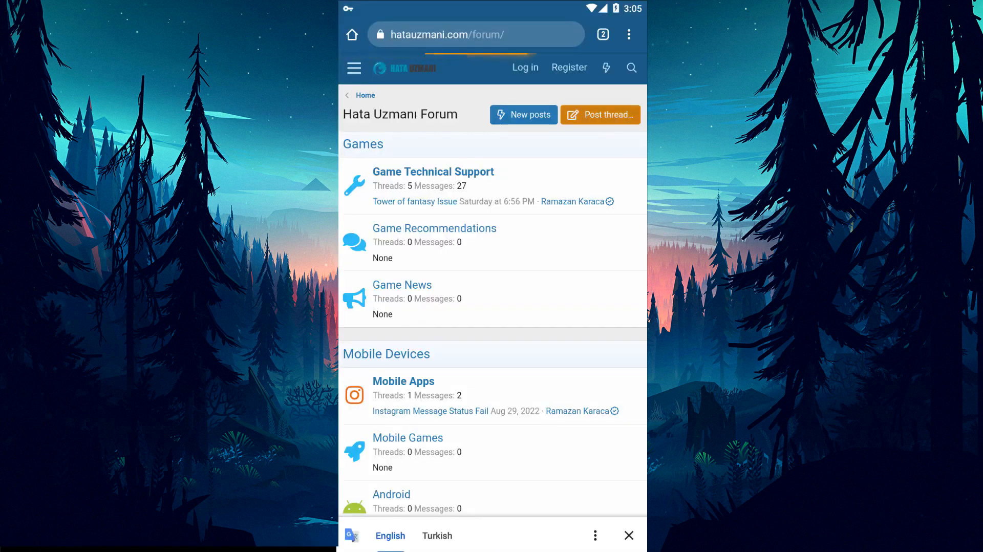
{"action": "left_click", "coordinate": [600, 114]}
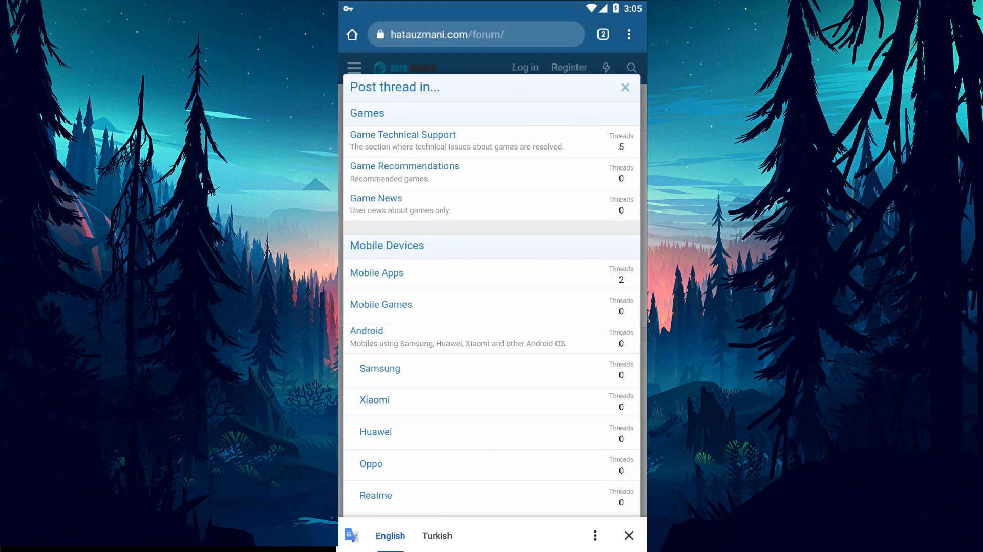